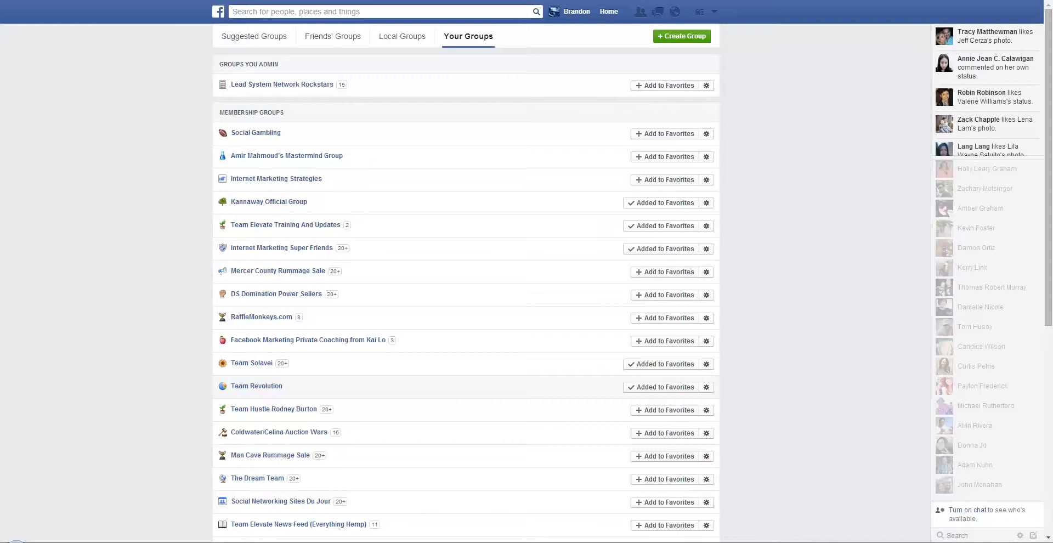
# Go to the news feed and bring back the Your Groups list.
pyautogui.click(617, 11)
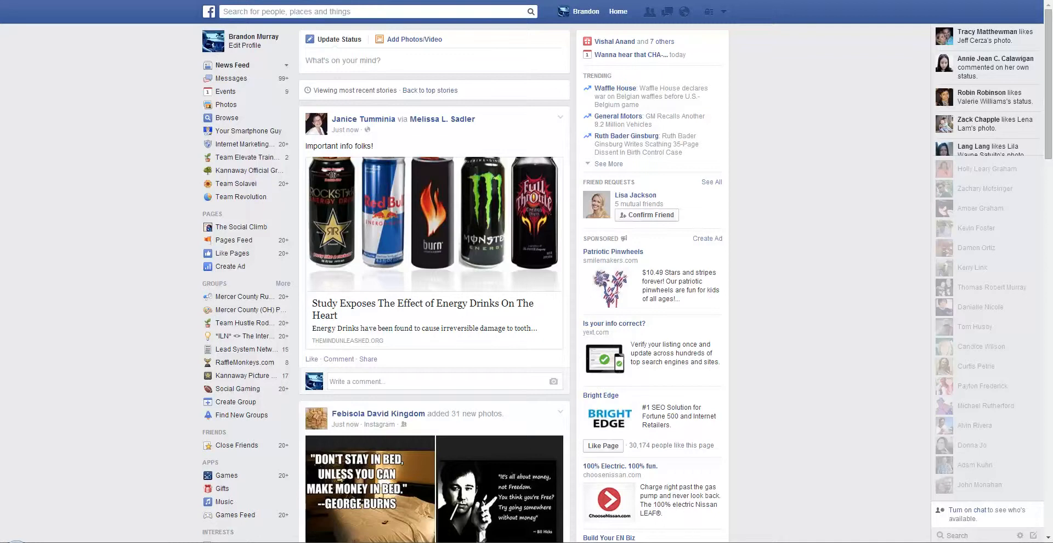
pyautogui.click(283, 283)
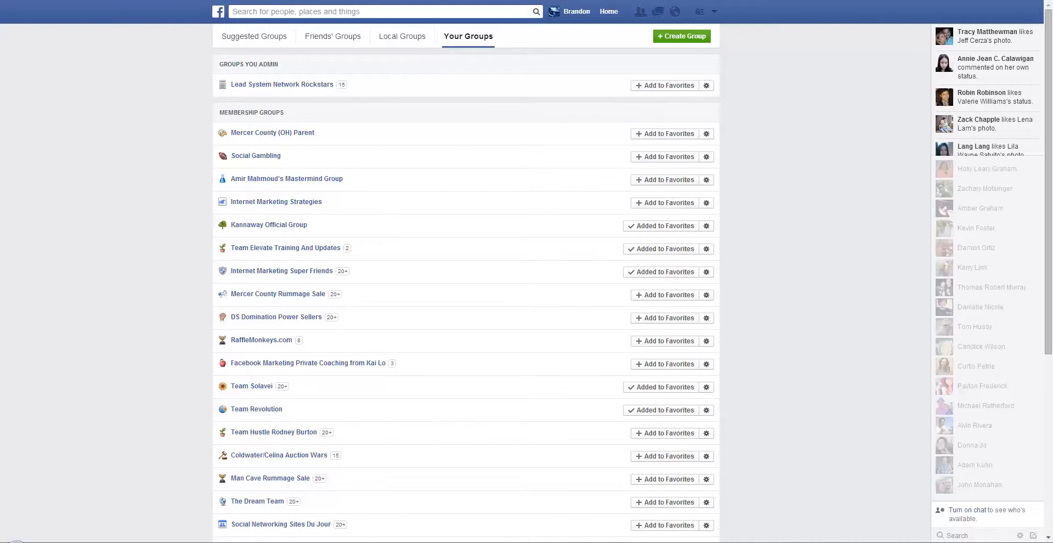
pyautogui.click(706, 156)
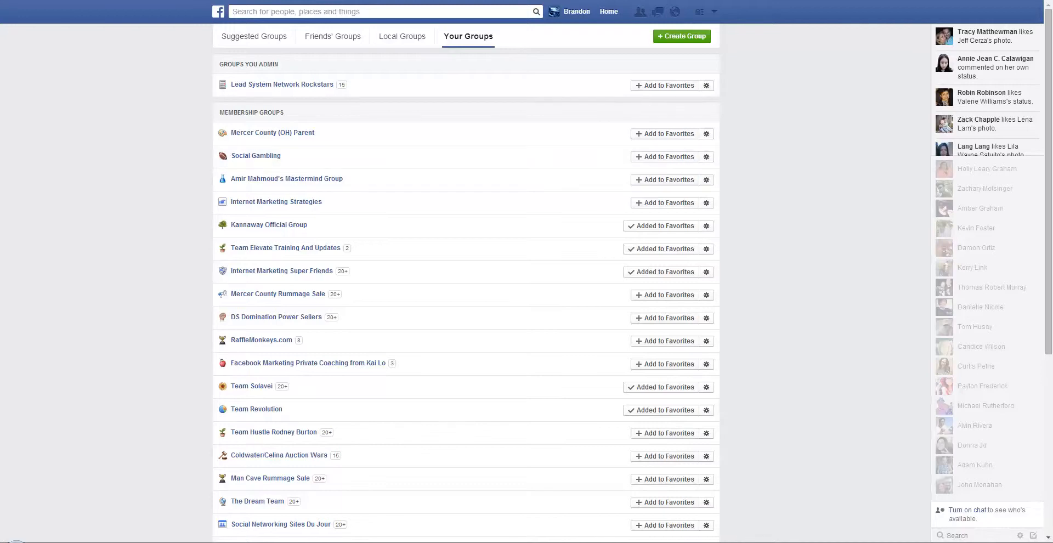
# Open Social Gambling, view its admins and an admin's friendship options, then return.
pyautogui.click(256, 155)
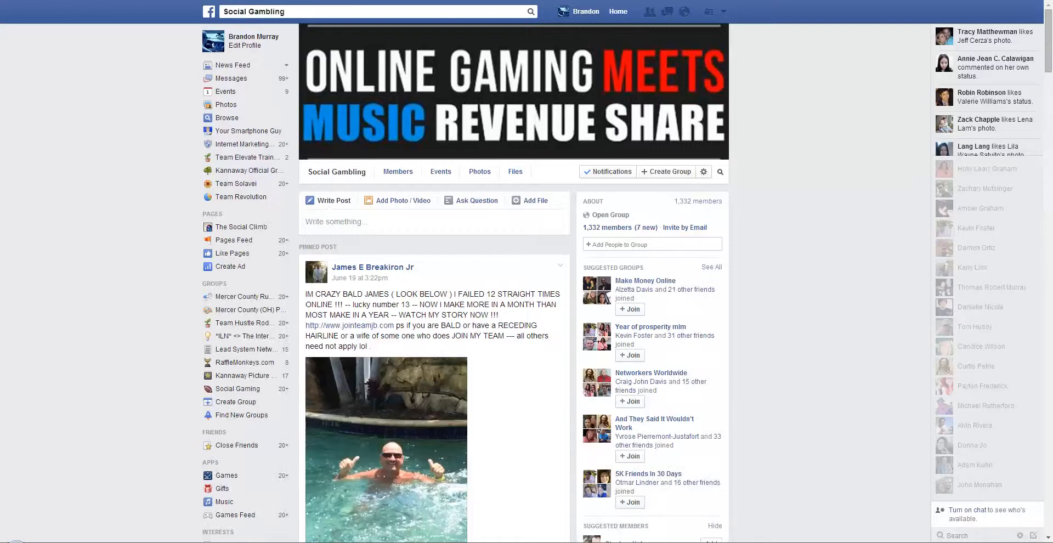
pyautogui.moveTo(246, 156)
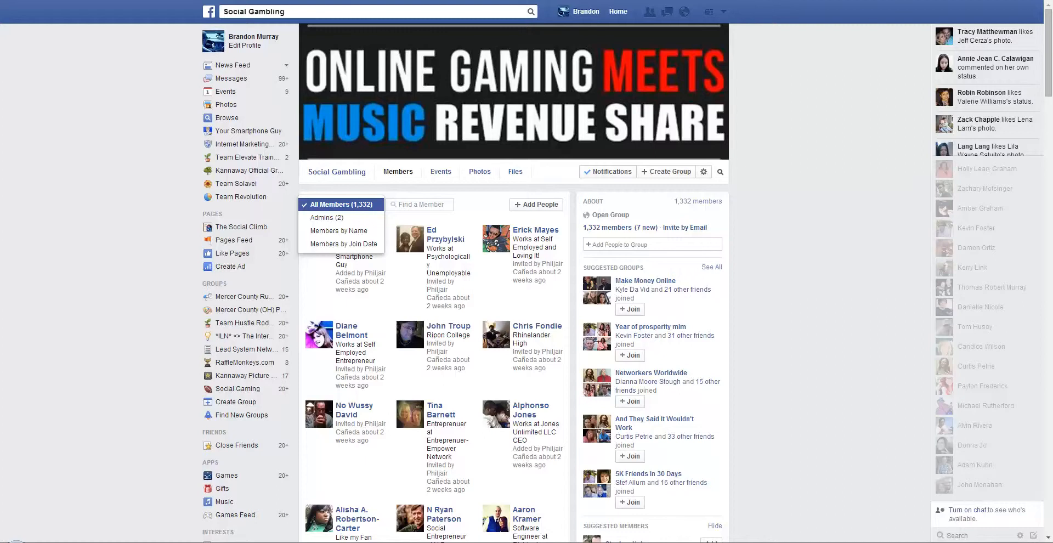
pyautogui.click(341, 204)
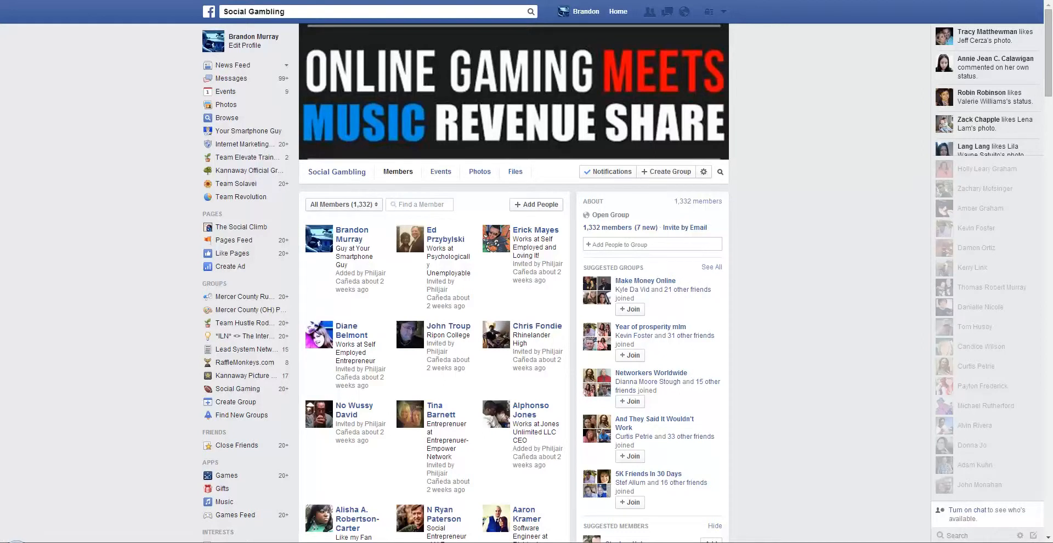
pyautogui.click(343, 203)
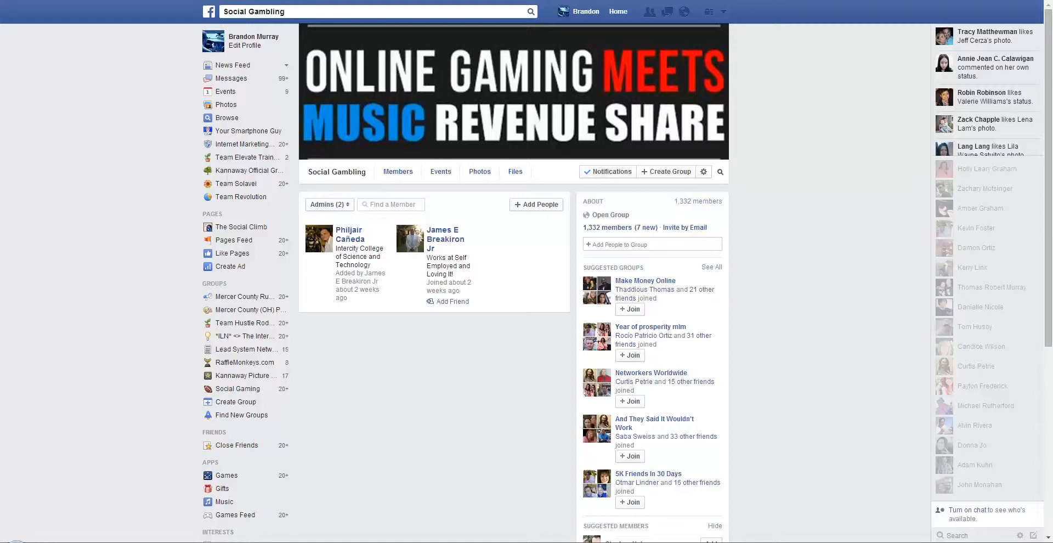
pyautogui.rightClick(349, 234)
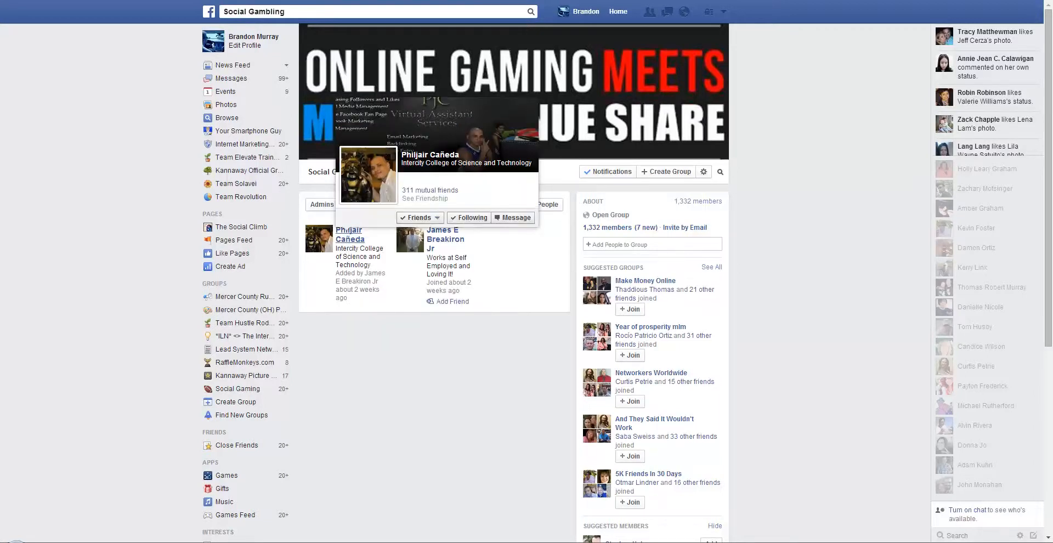
pyautogui.click(418, 218)
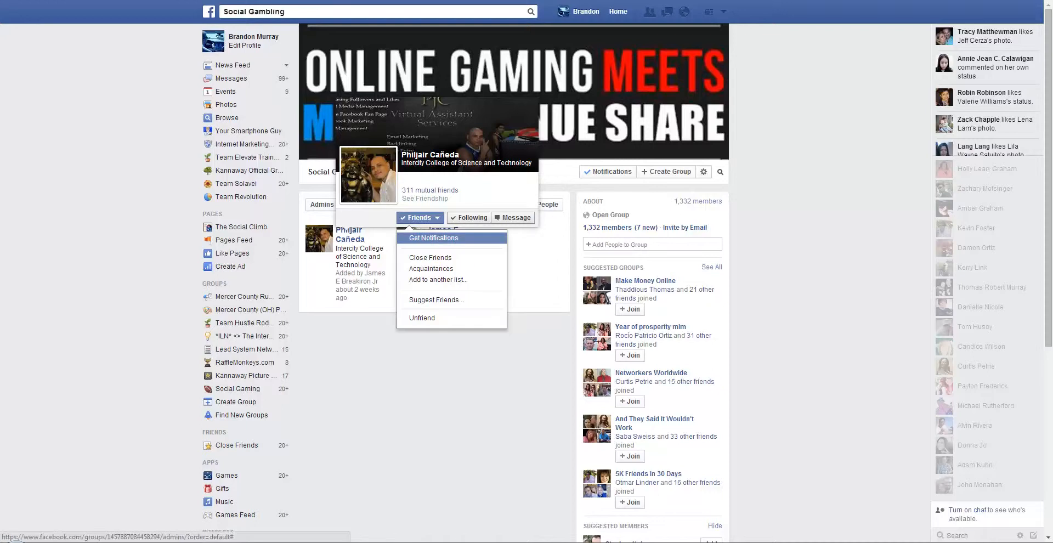
pyautogui.click(421, 318)
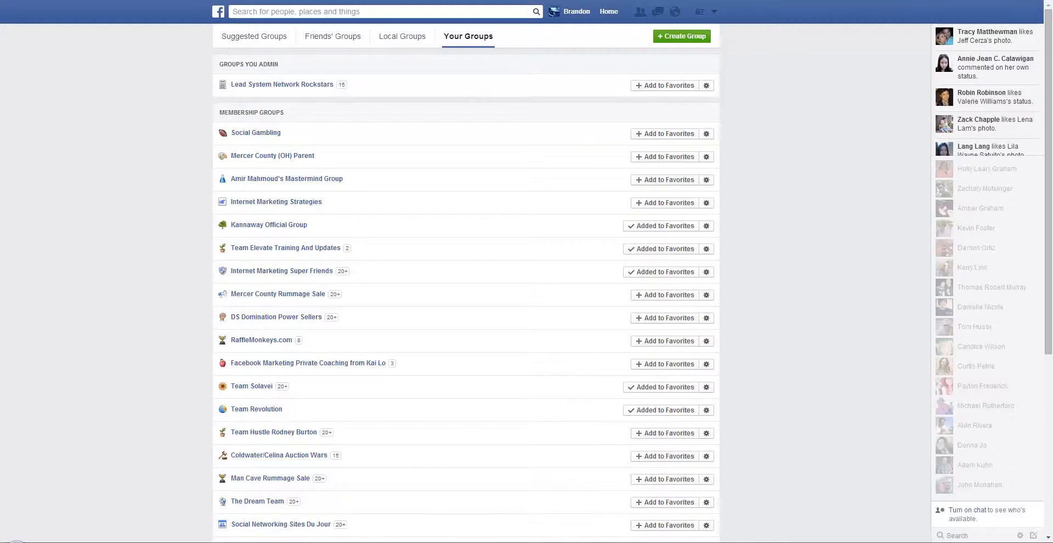
# Leave Social Gambling with 'Prevent other members from re-adding you' ticked.
pyautogui.click(706, 133)
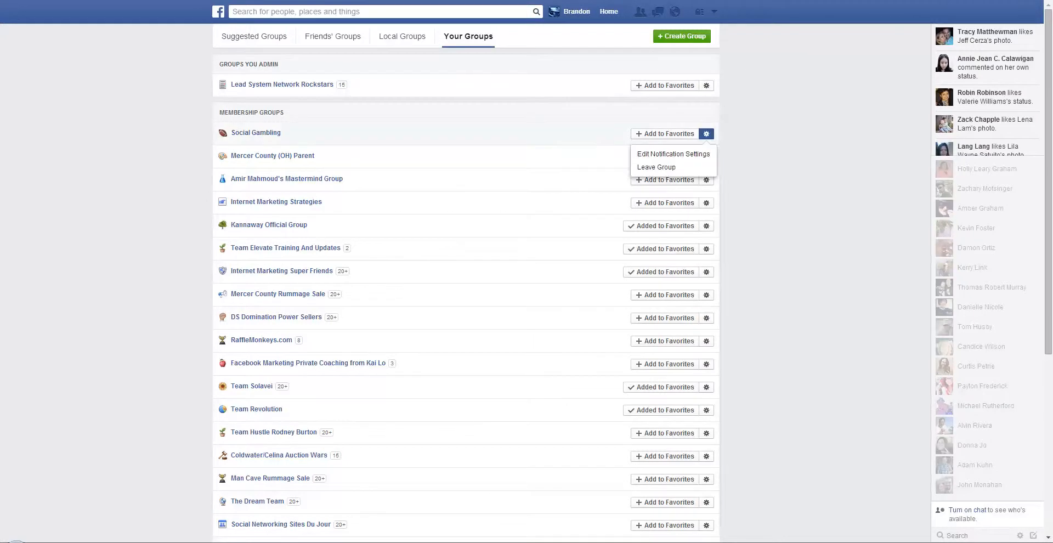
pyautogui.click(655, 167)
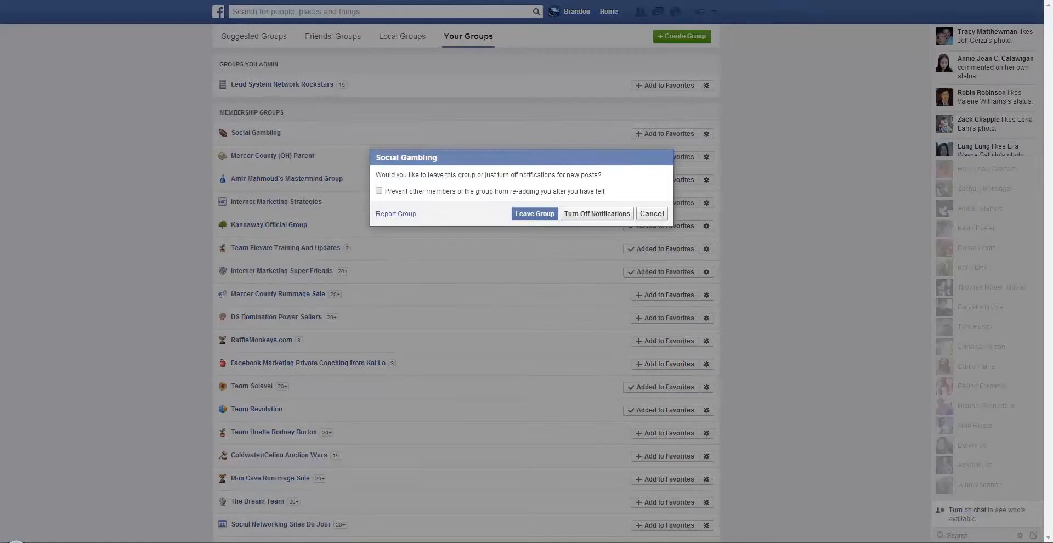
pyautogui.click(379, 191)
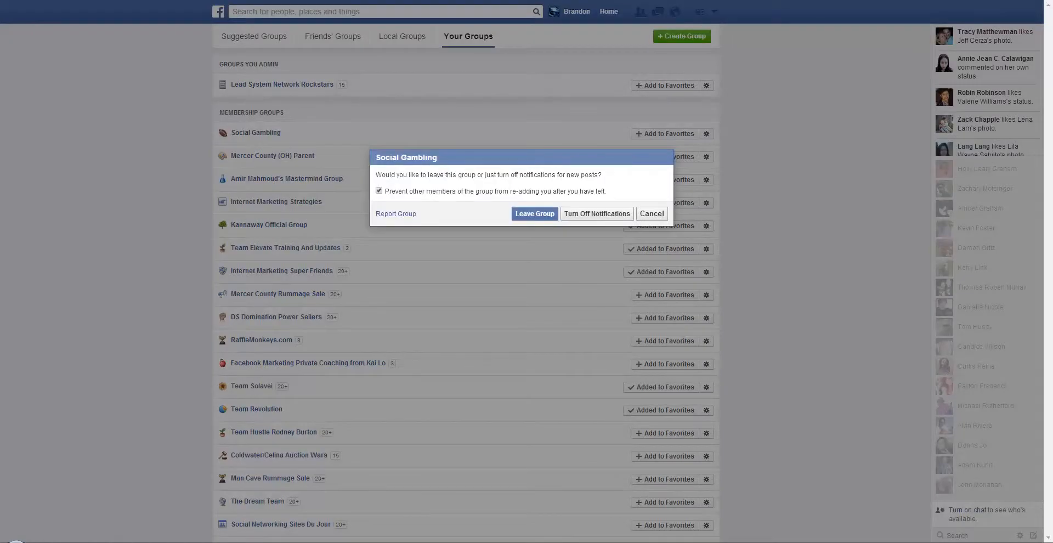
pyautogui.click(651, 213)
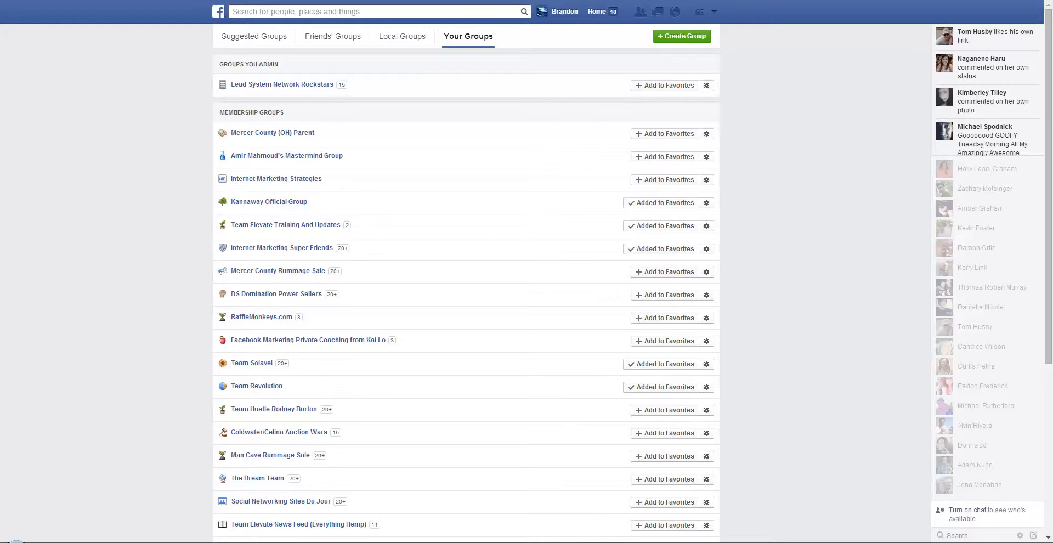
# Leave the Mercer County (OH) Parent group.
pyautogui.click(705, 133)
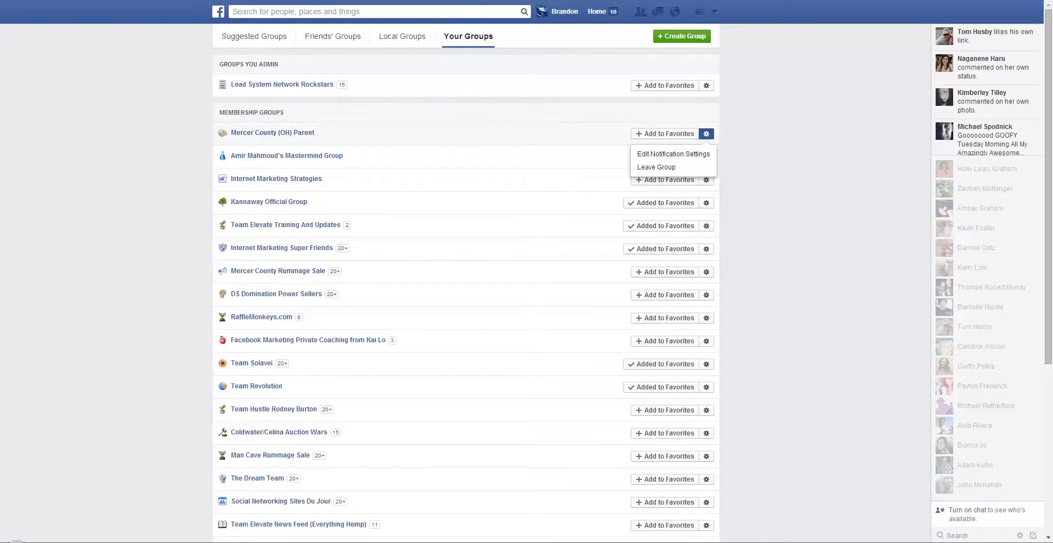
pyautogui.click(655, 167)
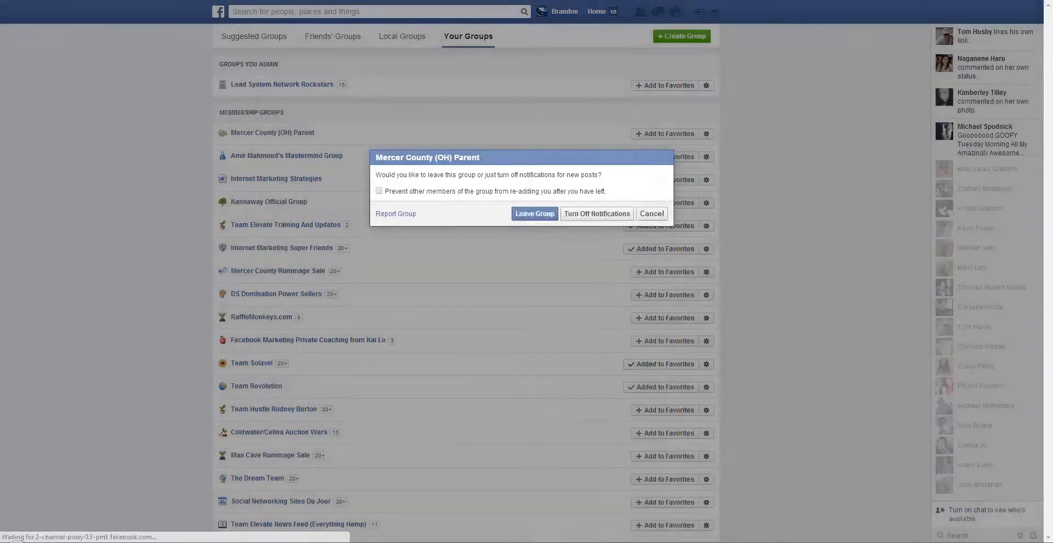
pyautogui.click(533, 213)
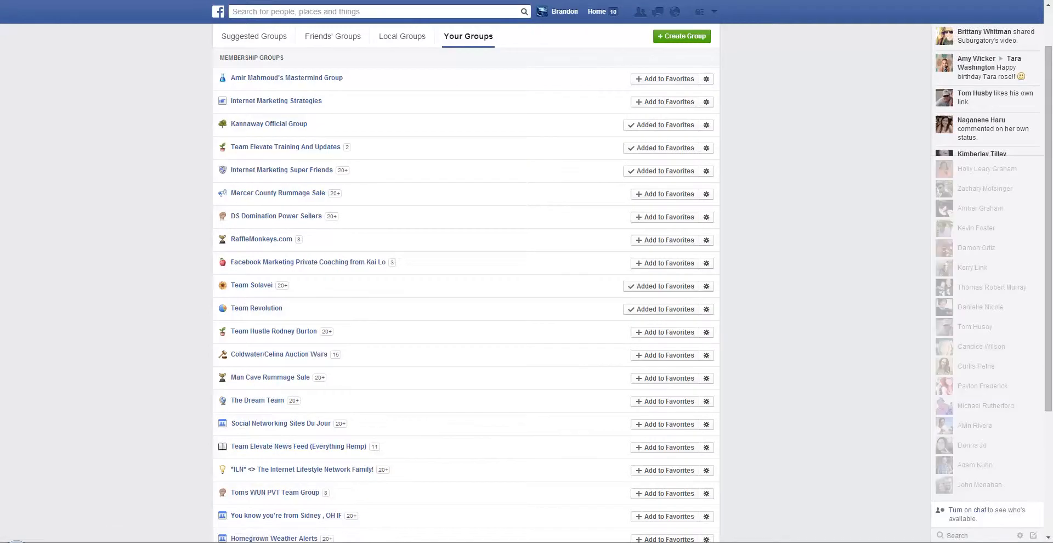
# Scroll down Your Groups and open the Social Gaming group.
pyautogui.scroll(-3)
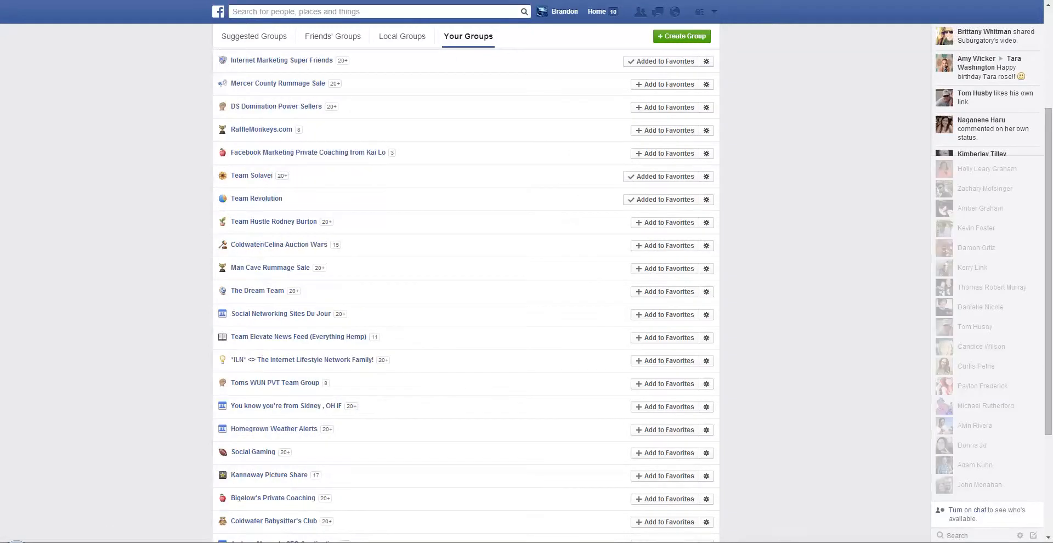
pyautogui.scroll(-3)
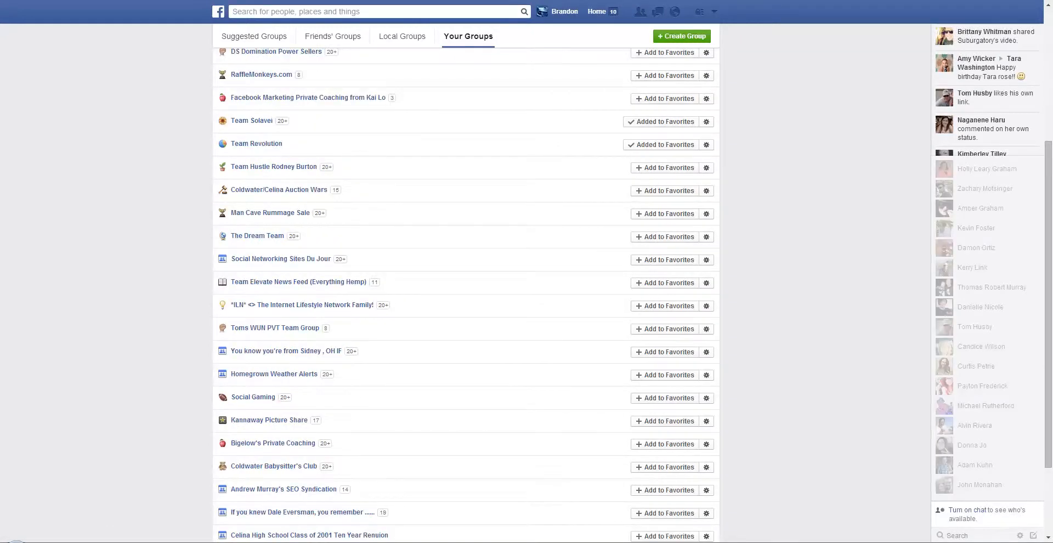
pyautogui.scroll(-3)
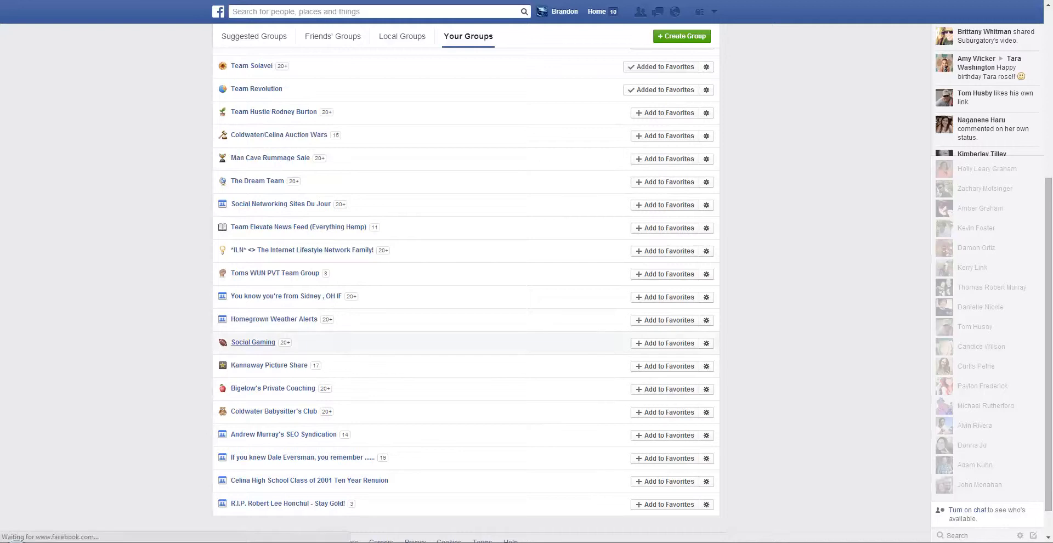
pyautogui.click(253, 342)
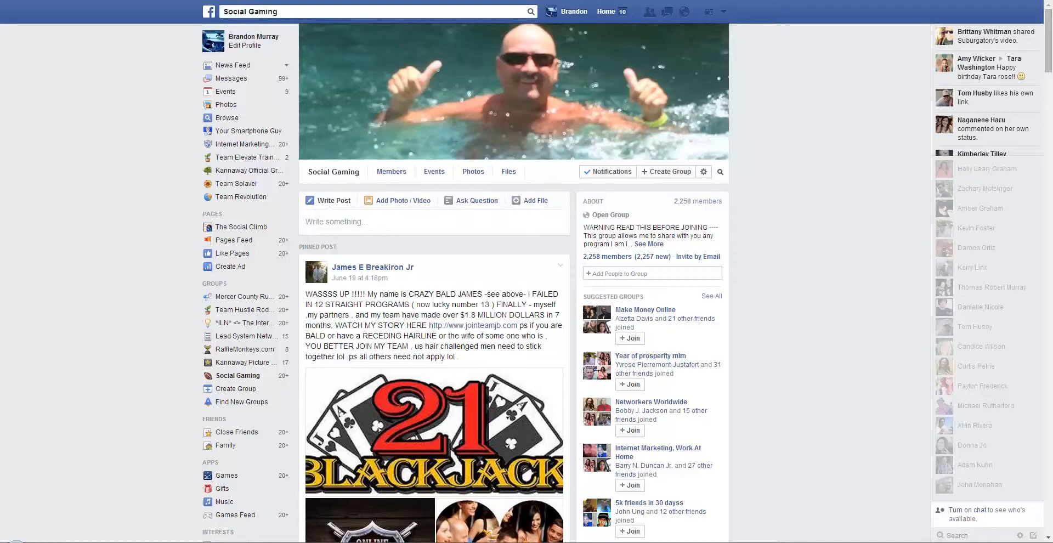
# Filter Social Gaming's members to show only its admin, then go to Your Groups.
pyautogui.click(391, 171)
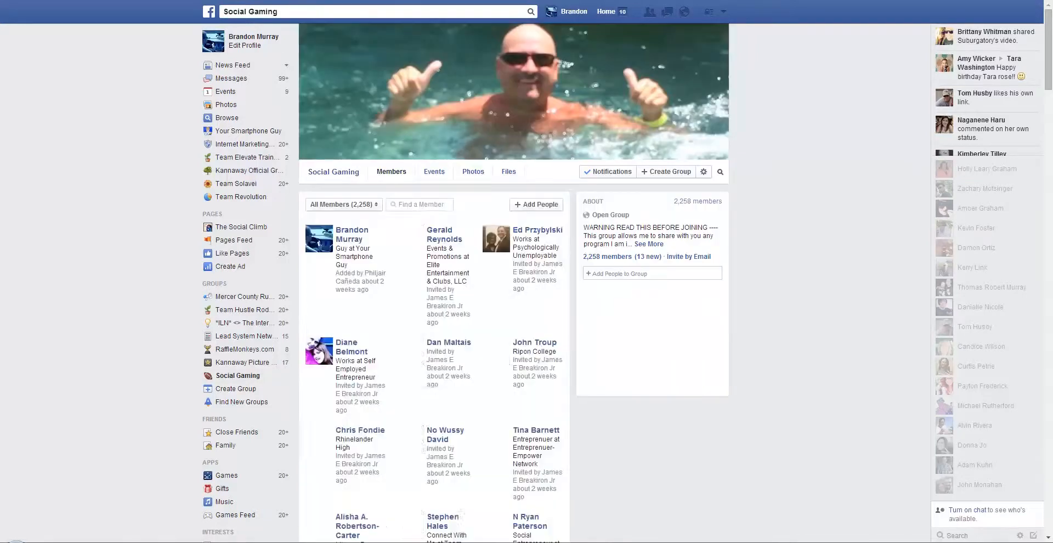
pyautogui.click(341, 204)
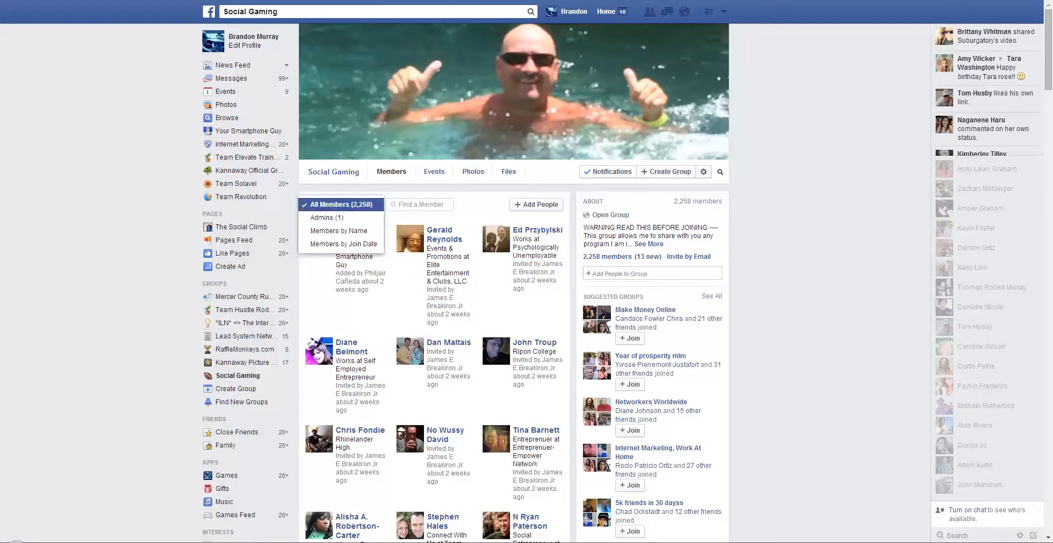
pyautogui.click(326, 217)
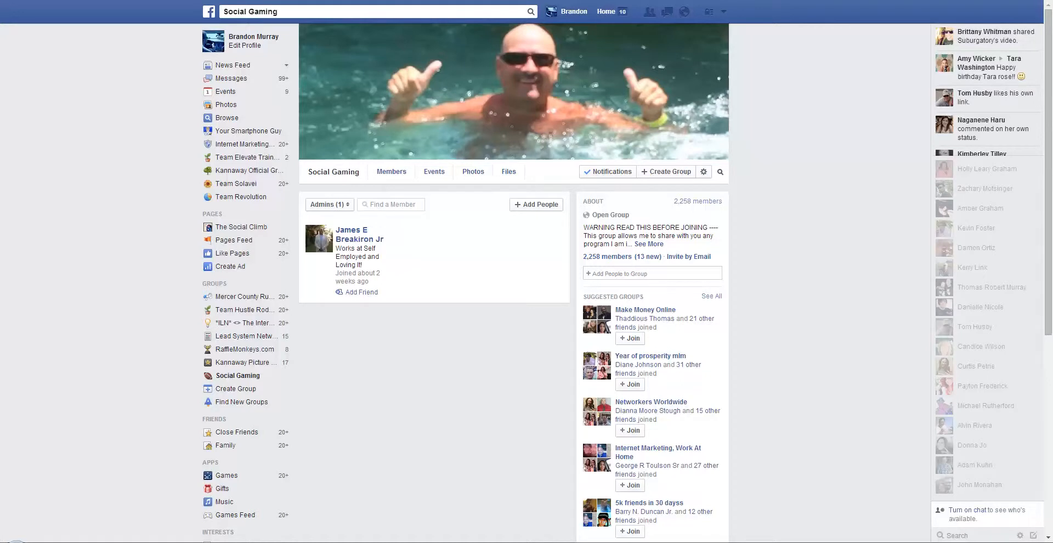
pyautogui.click(391, 171)
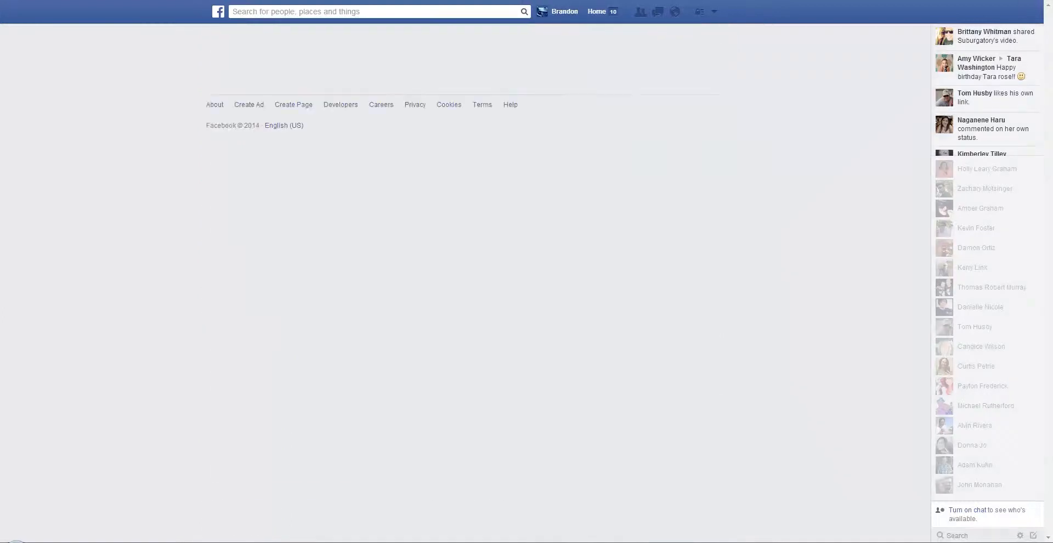
# Leave Social Gaming with 'Prevent other members from re-adding you' ticked.
pyautogui.click(468, 36)
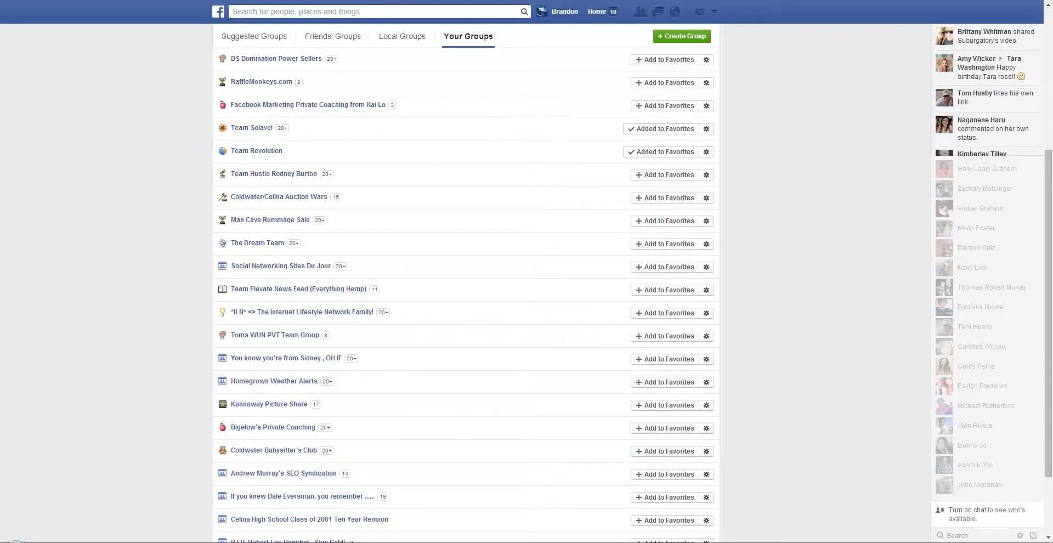
pyautogui.scroll(3)
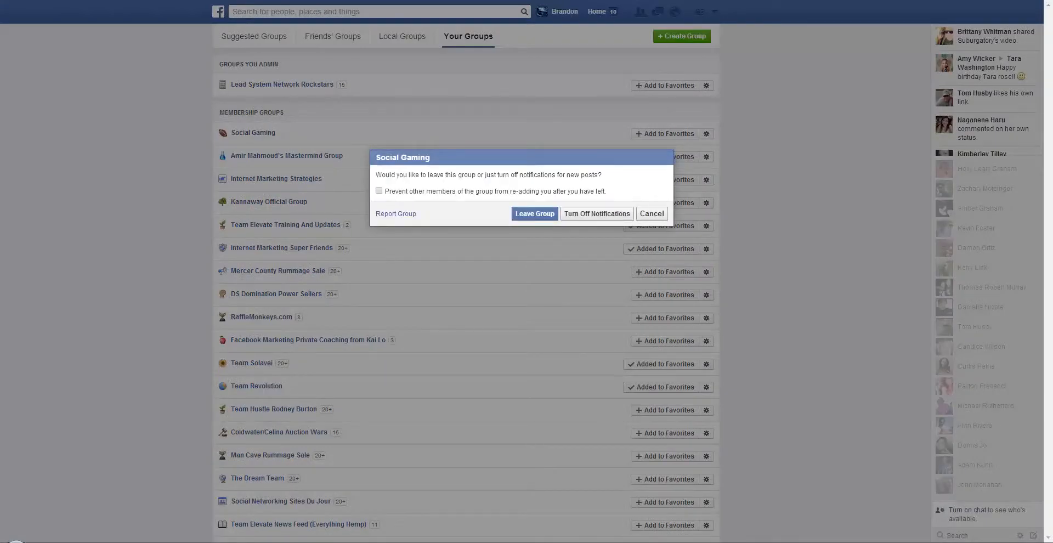
pyautogui.click(379, 191)
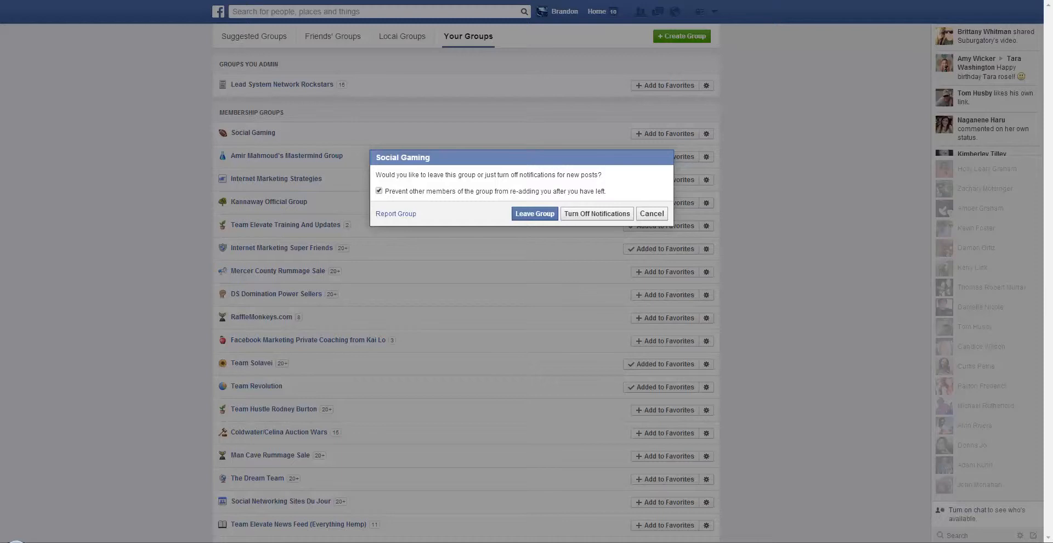
pyautogui.click(651, 214)
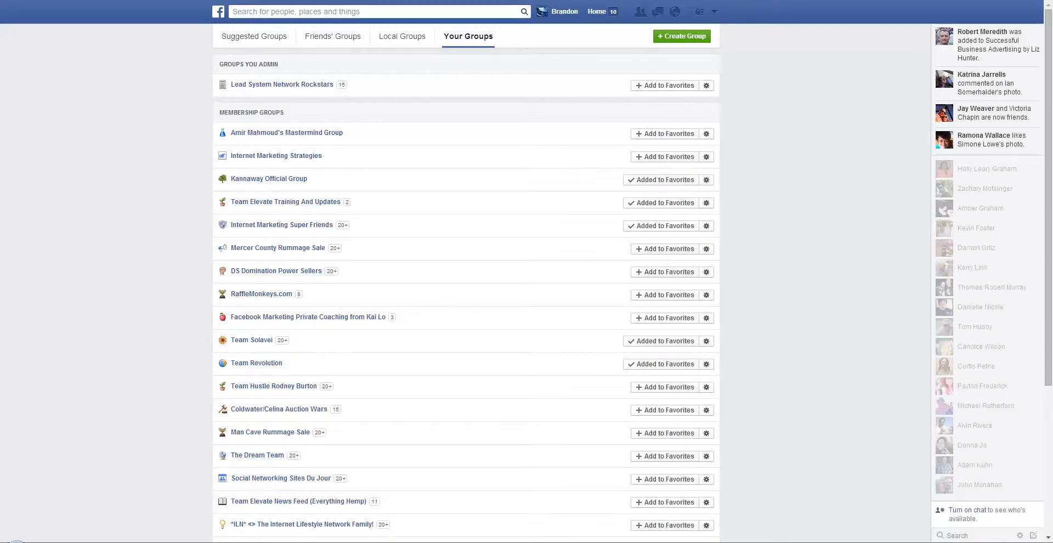
pyautogui.scroll(-3)
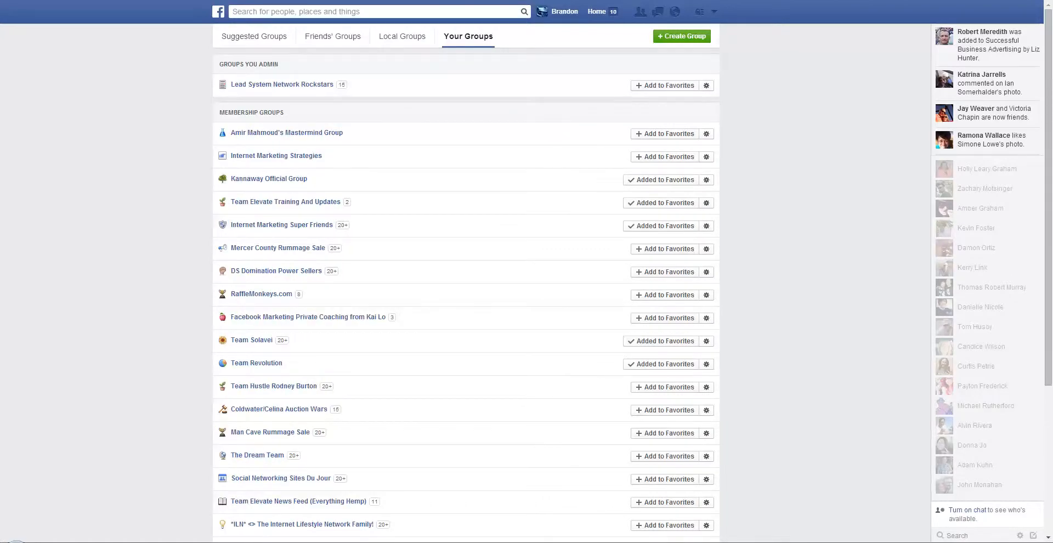
# Open Internet Marketing Strategies, view its admins, and return to its posts.
pyautogui.click(275, 155)
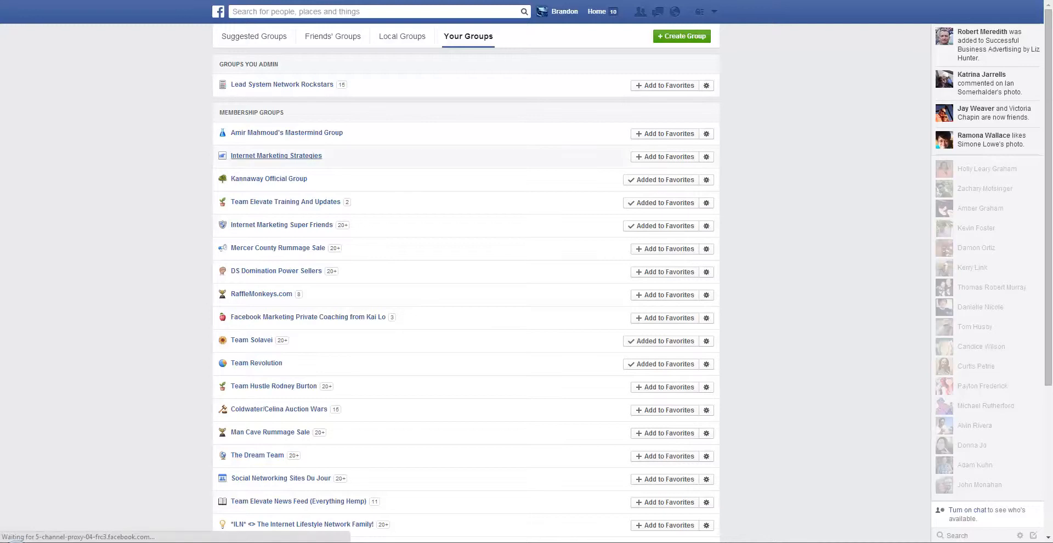
pyautogui.click(275, 155)
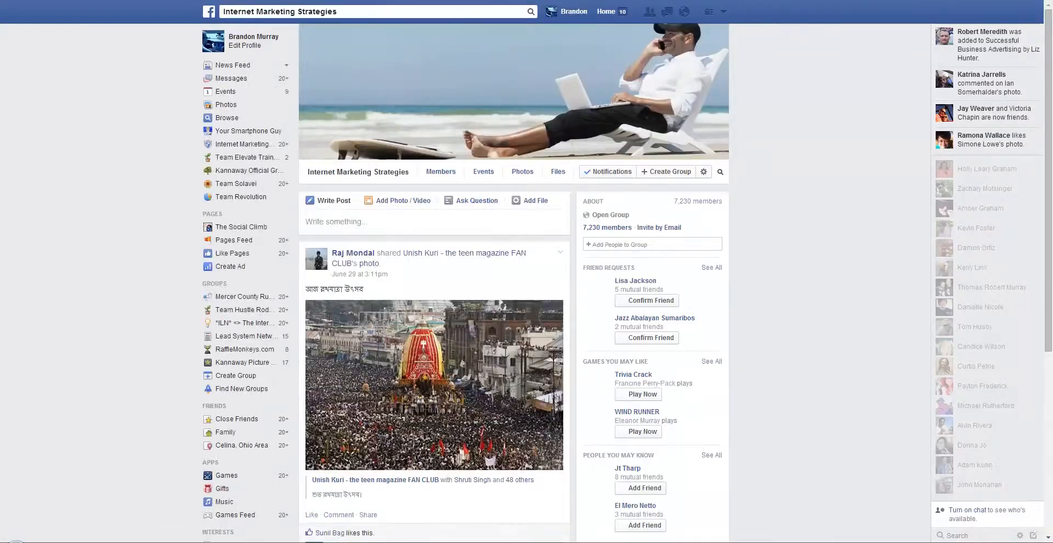
pyautogui.click(441, 171)
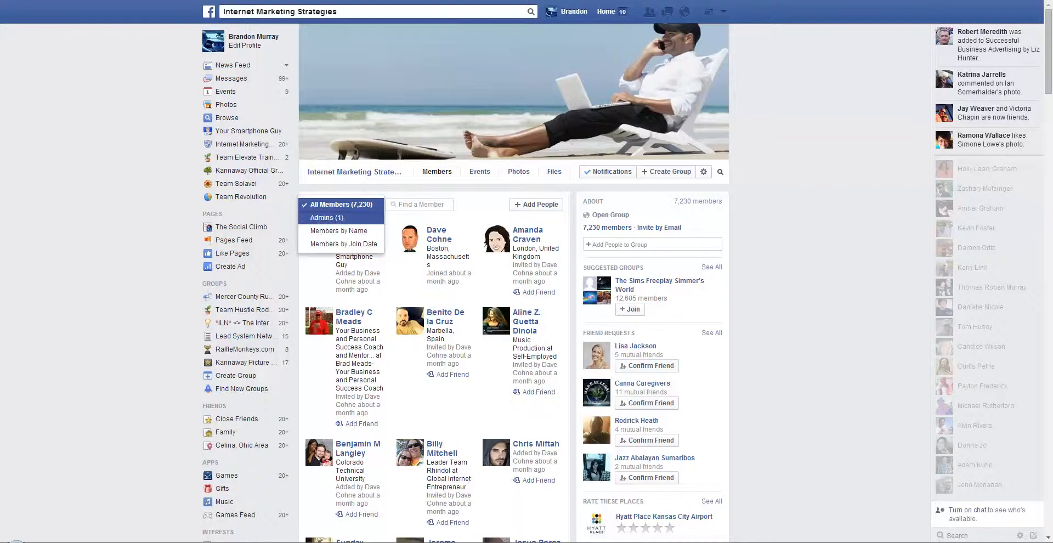
pyautogui.click(325, 217)
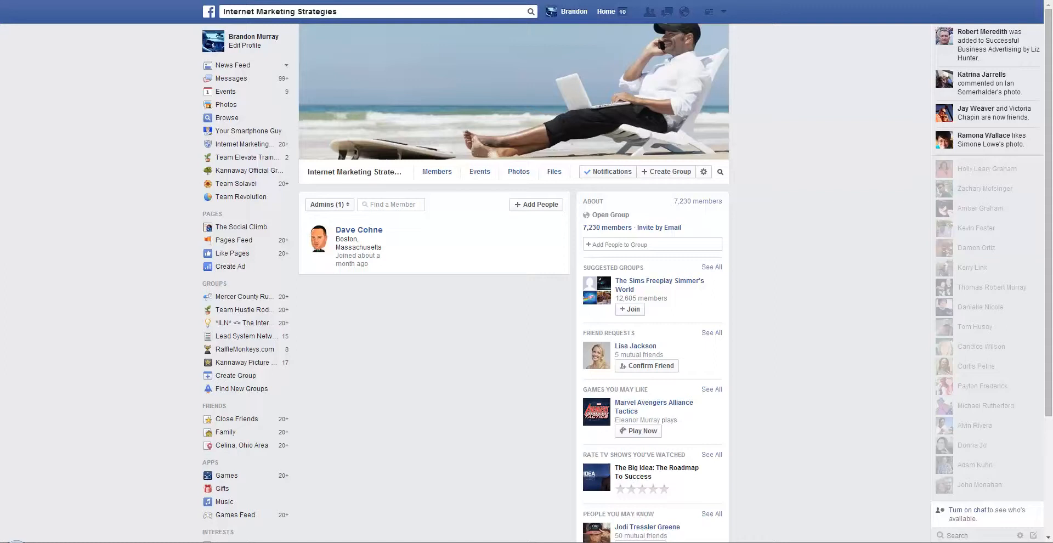
pyautogui.click(358, 171)
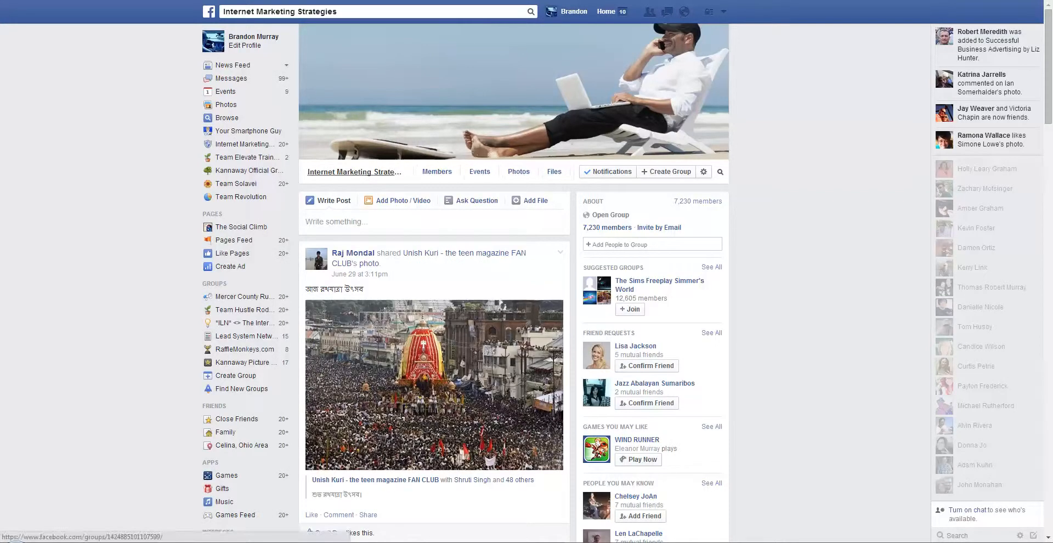
# Leave Internet Marketing Strategies with re-adding by members blocked.
pyautogui.click(703, 171)
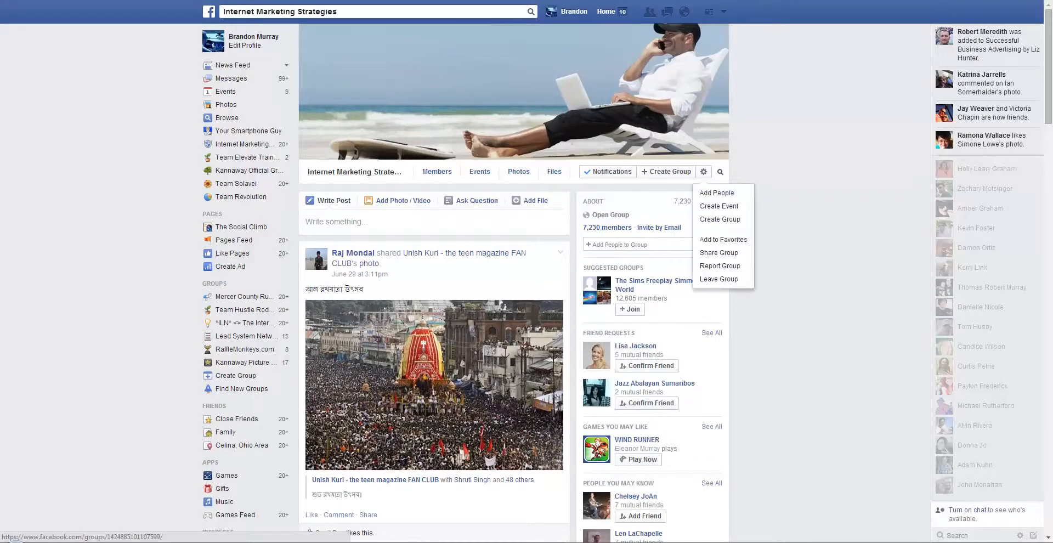
pyautogui.click(718, 278)
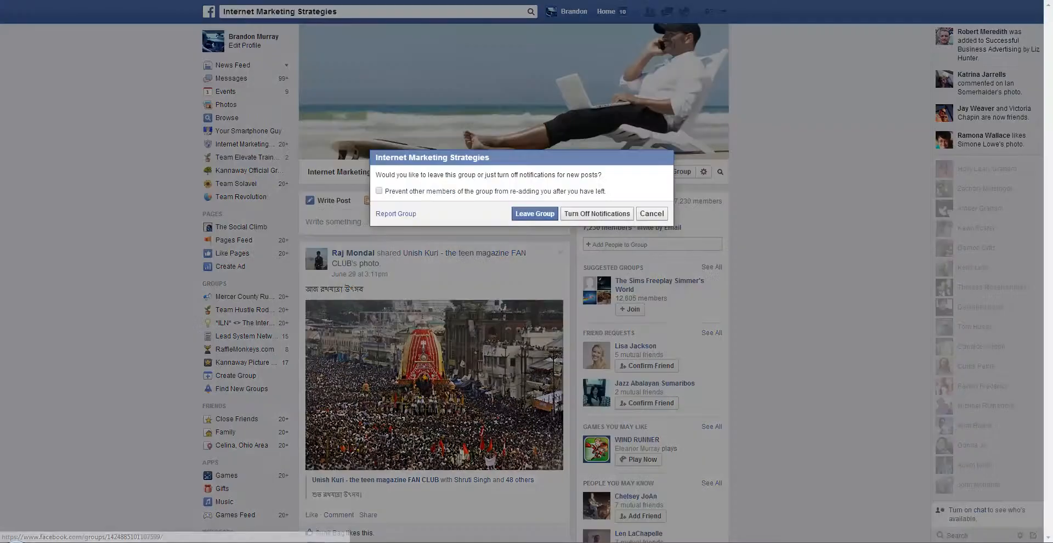
pyautogui.click(379, 191)
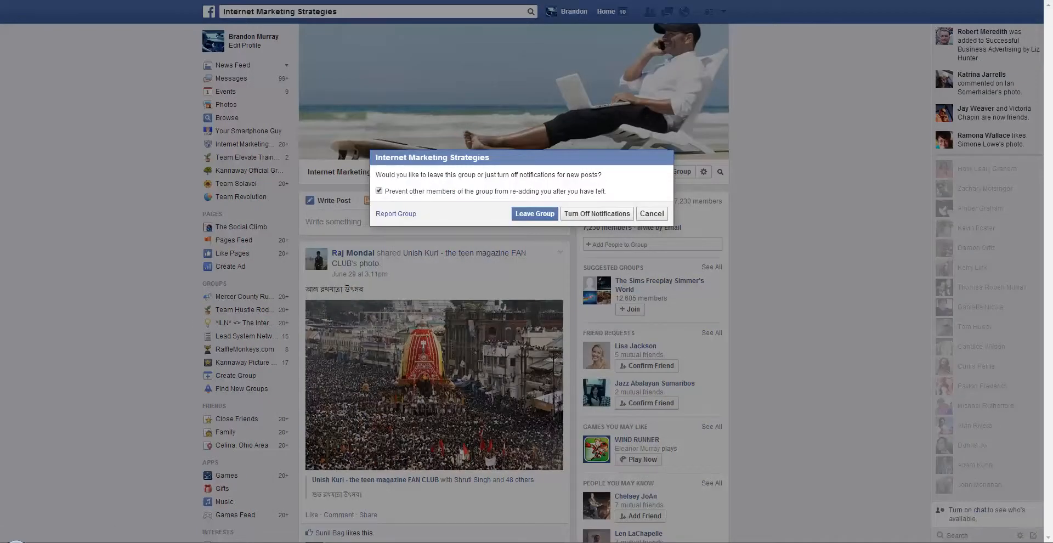
pyautogui.click(533, 214)
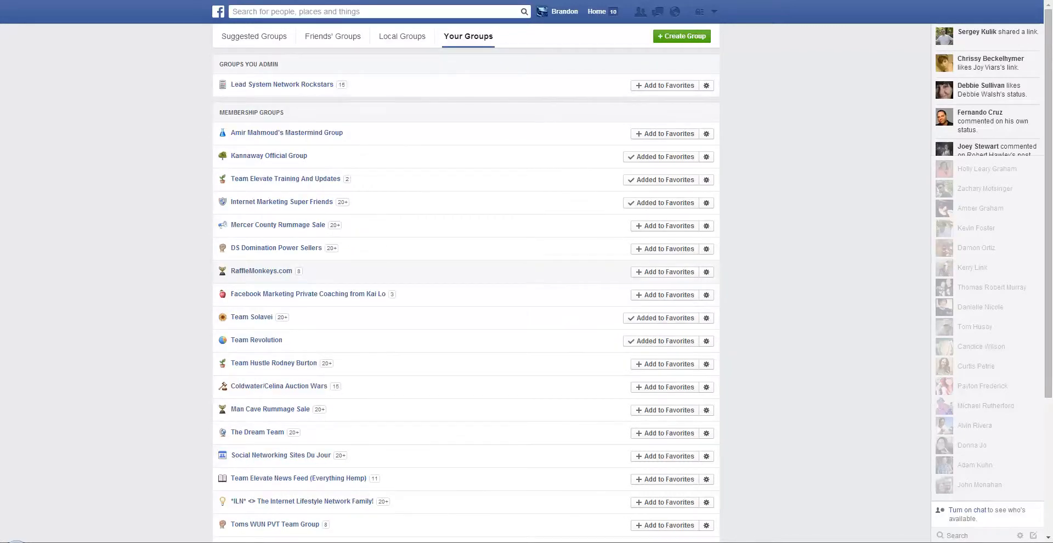
# Open Man Cave Rummage Sale, scroll its posts, and show its notification choices.
pyautogui.click(270, 408)
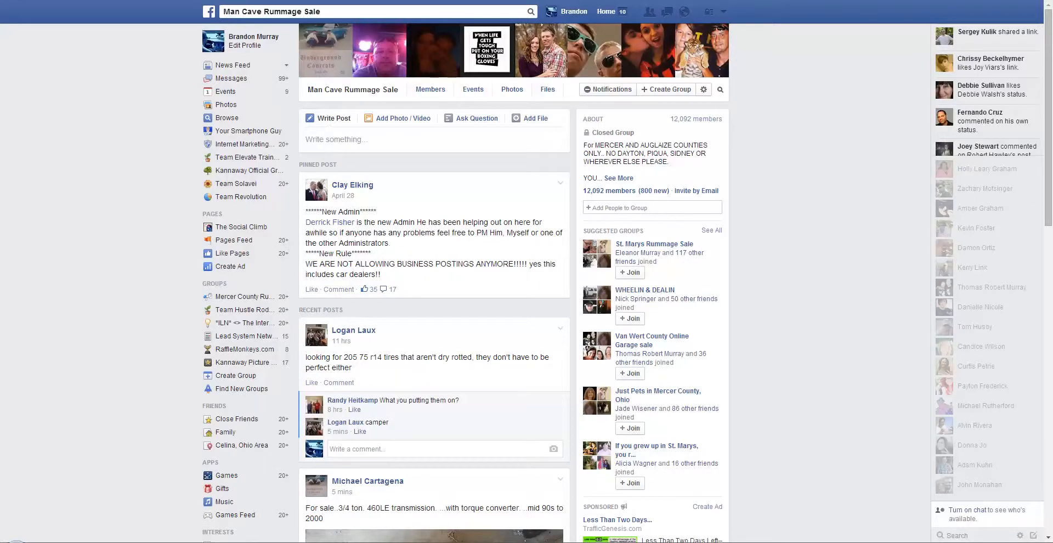
pyautogui.scroll(-3)
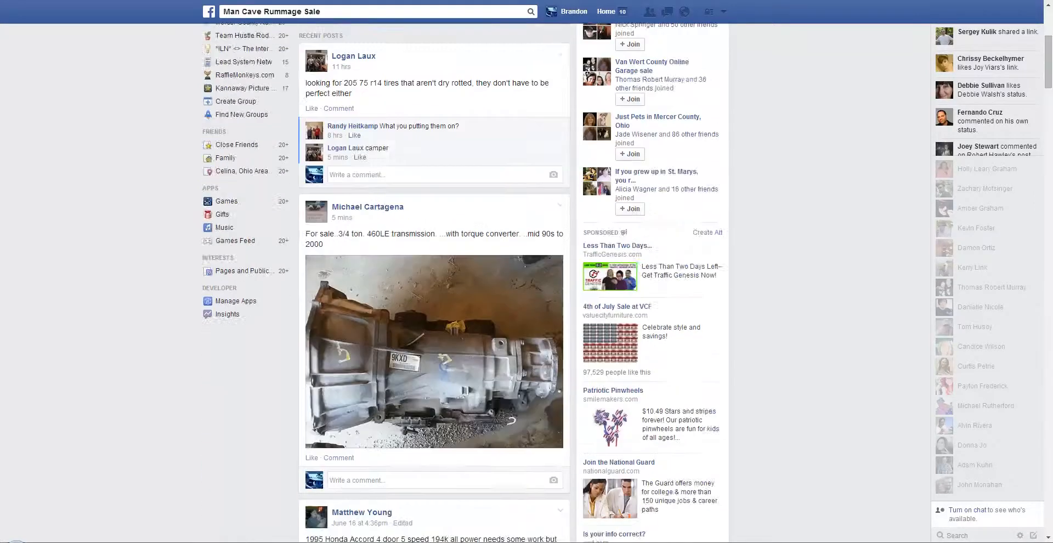
pyautogui.scroll(-3)
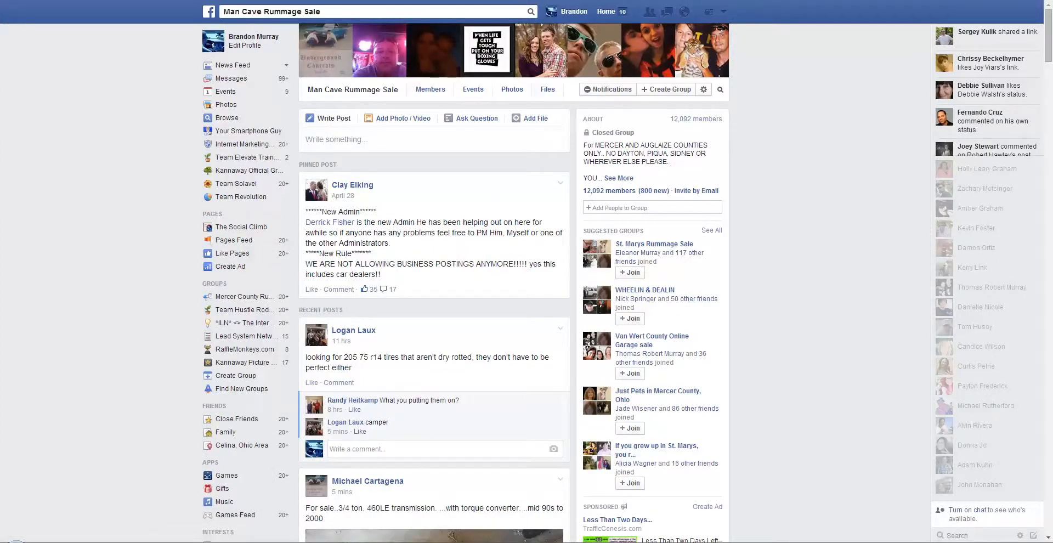
pyautogui.click(607, 89)
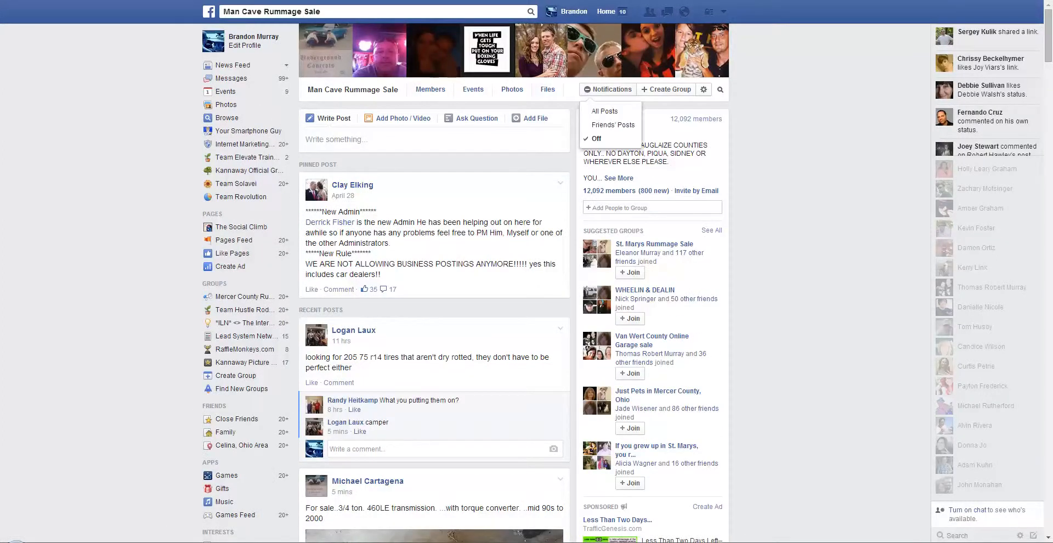